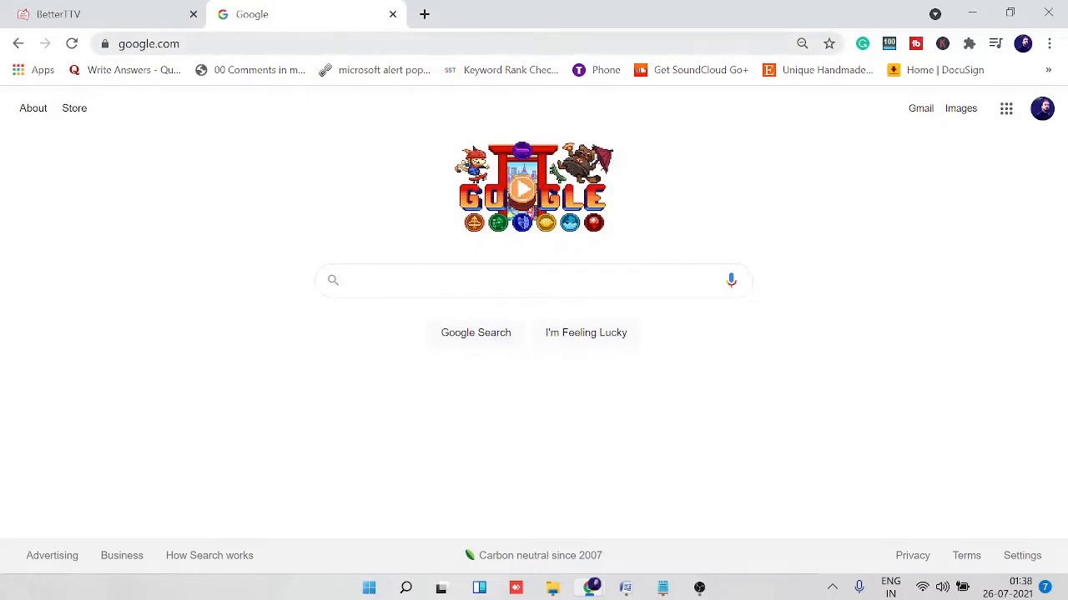
Step: On the BetterTTV site, check the supported browsers and choose the Chrome download
click(58, 14)
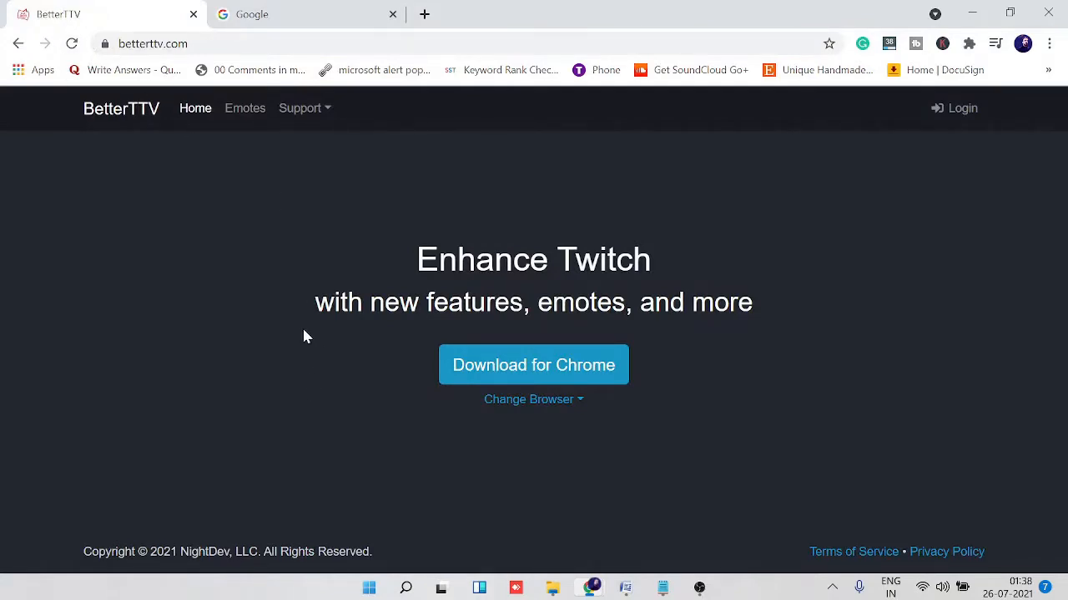
mouse_move(533, 375)
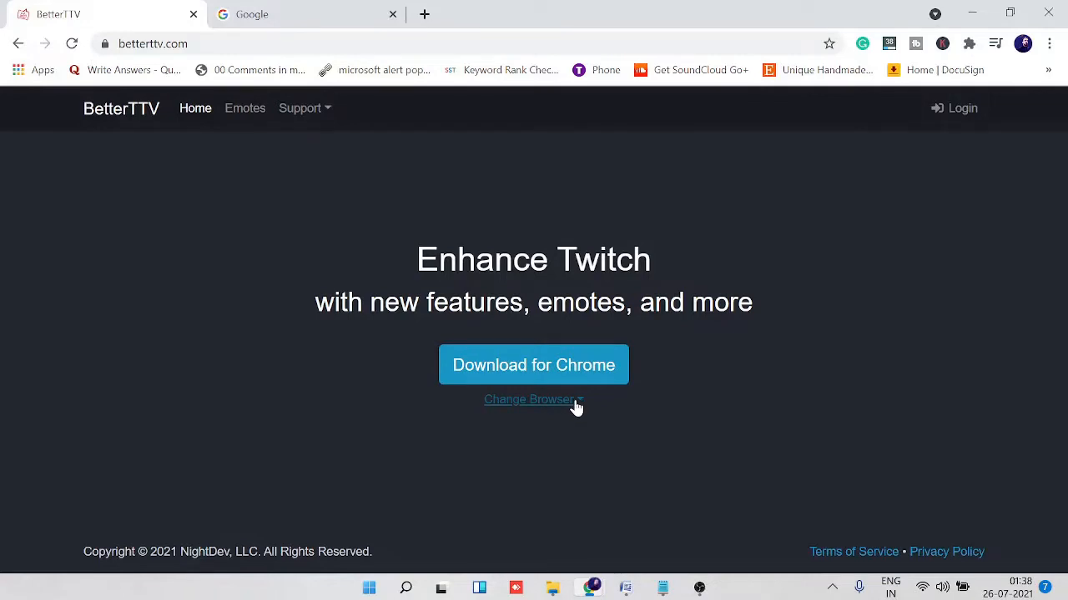
click(533, 399)
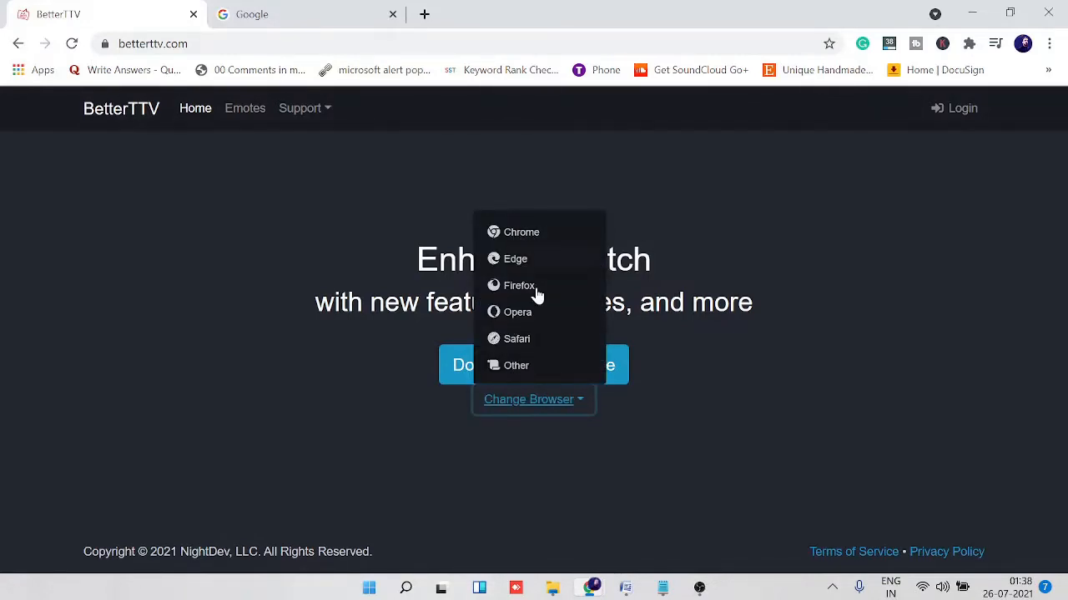
click(521, 232)
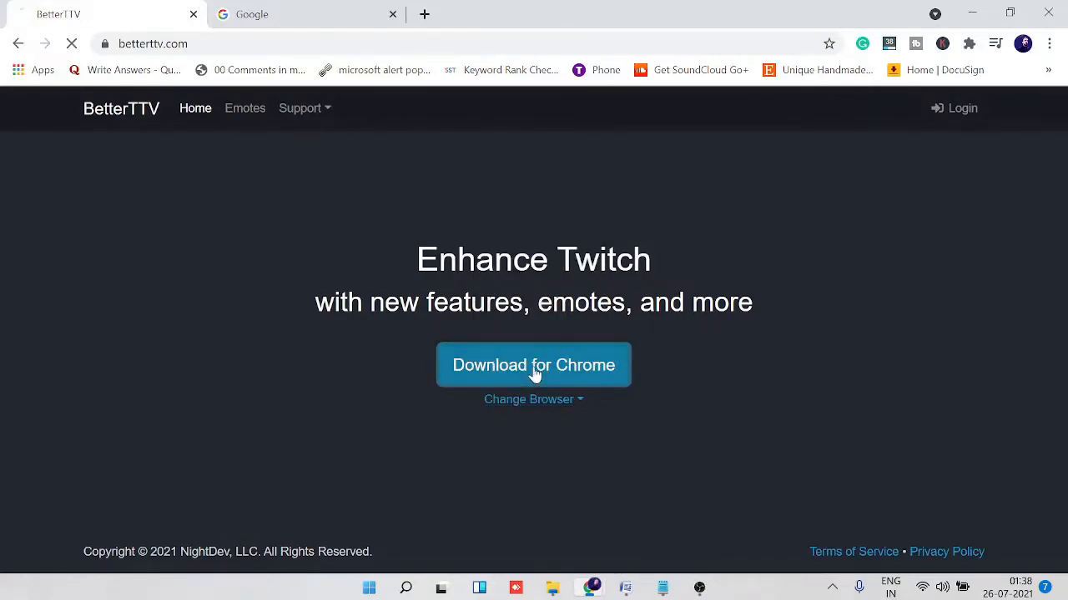
click(533, 364)
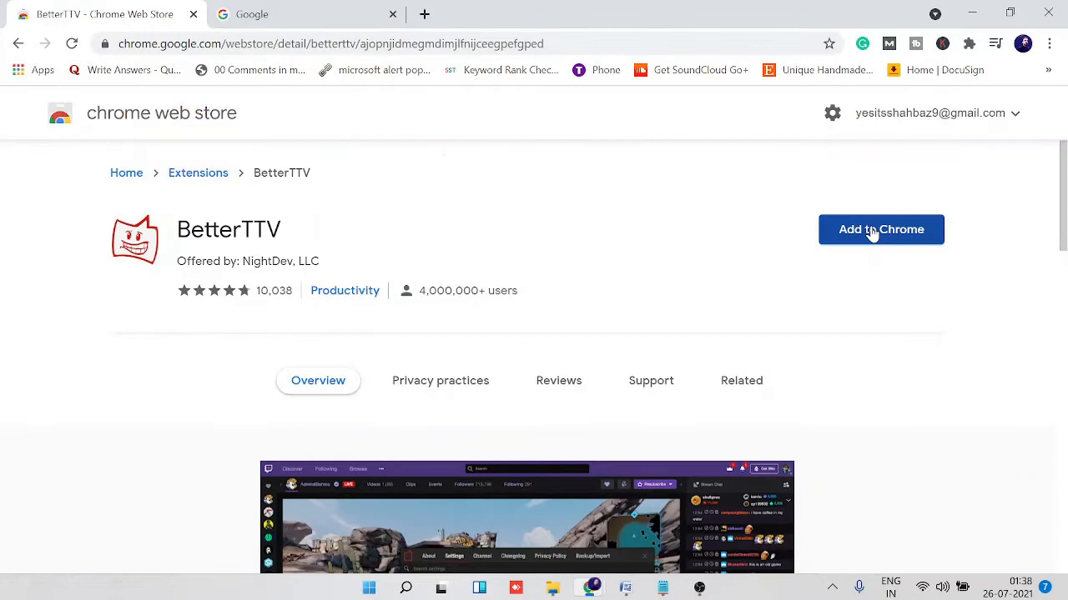
Step: Add the BetterTTV extension to Chrome, confirm it, and dismiss the added notice
click(881, 229)
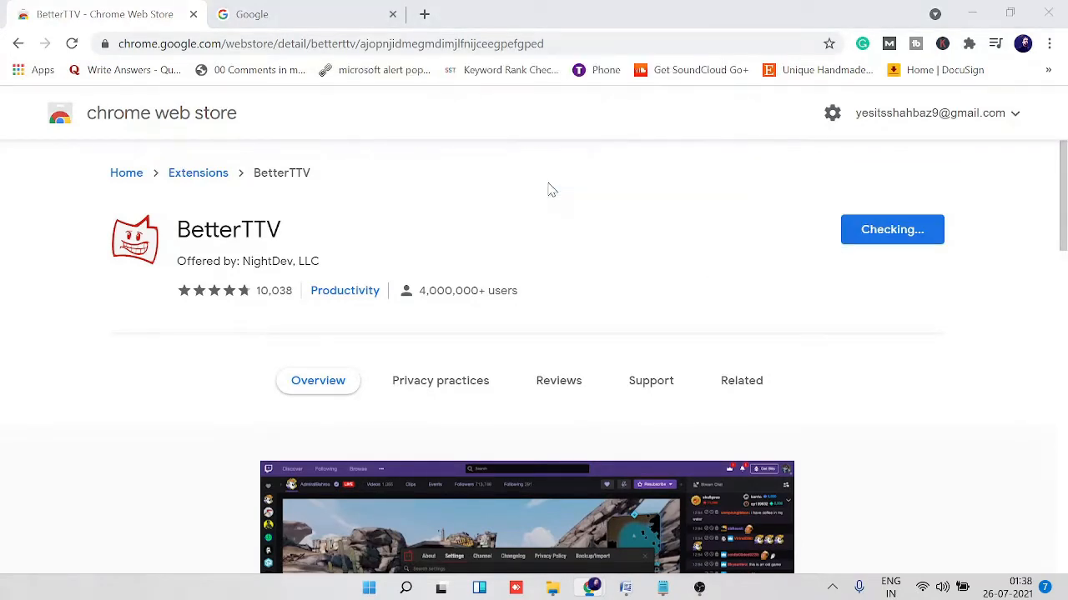
mouse_move(554, 195)
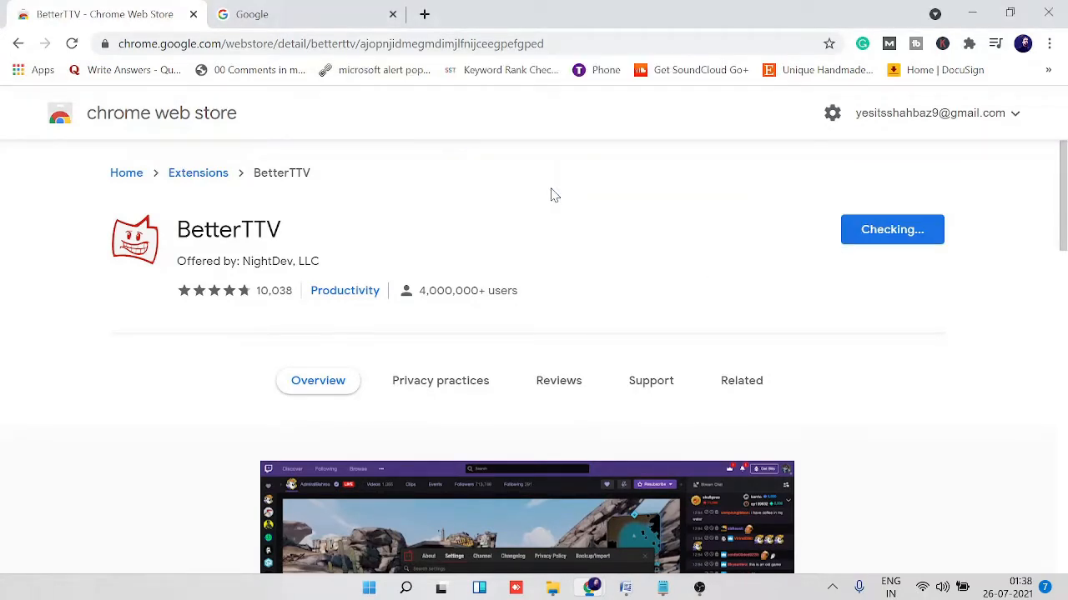
click(892, 229)
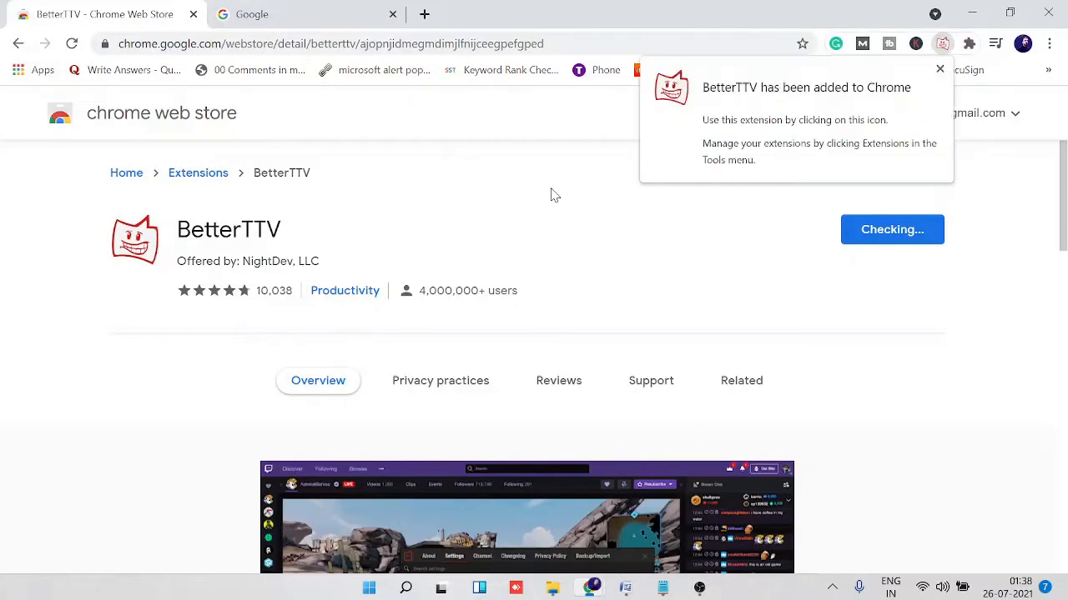
click(740, 380)
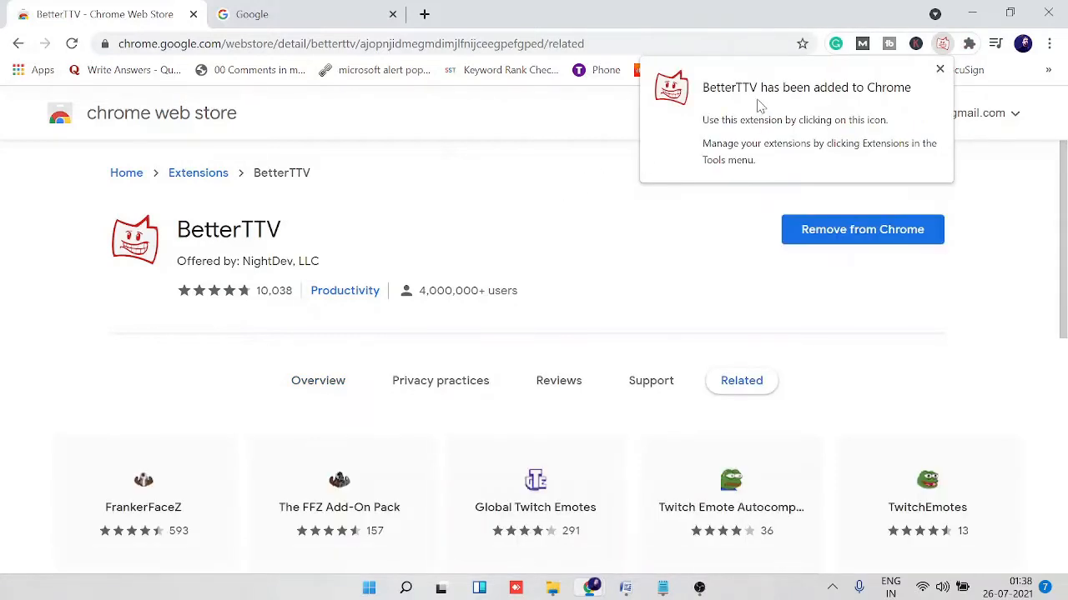
mouse_move(813, 100)
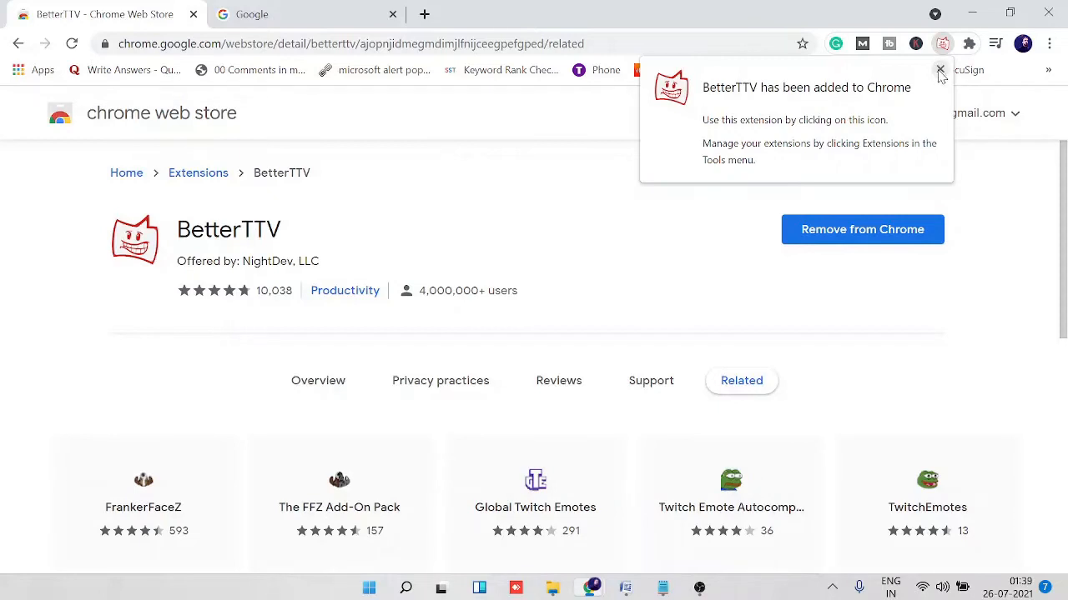
click(939, 68)
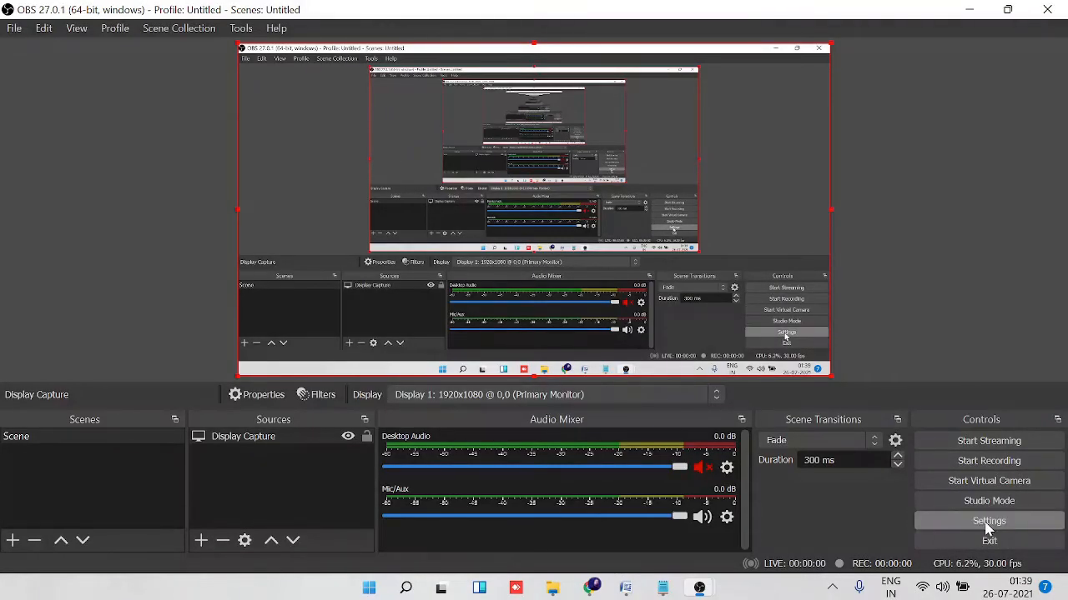
Step: Go to the Stream page of OBS Settings and show the Twitch Chat Add-Ons choices
click(988, 520)
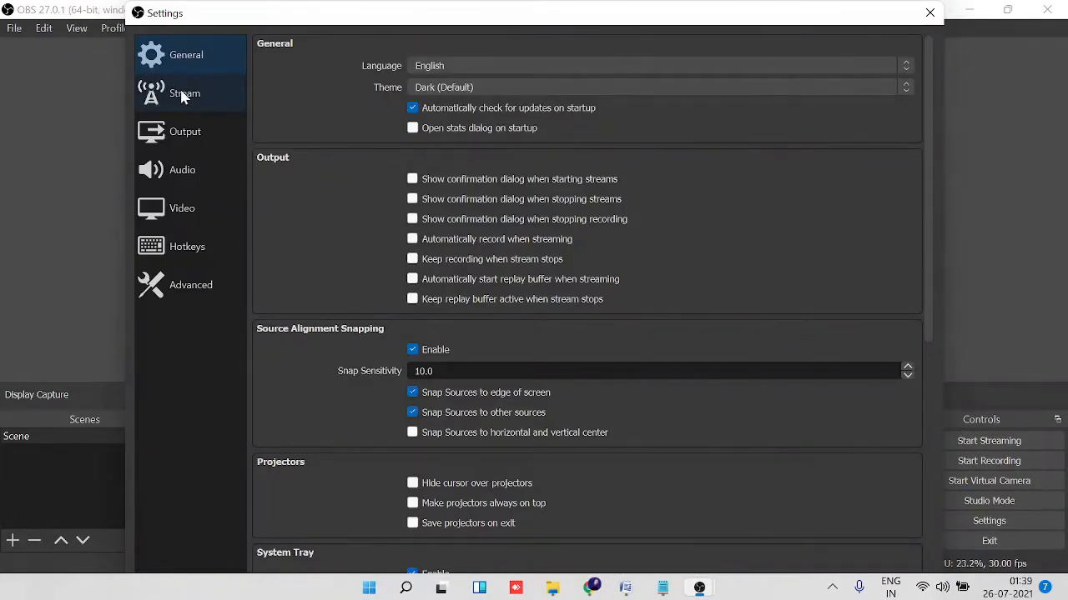
click(184, 93)
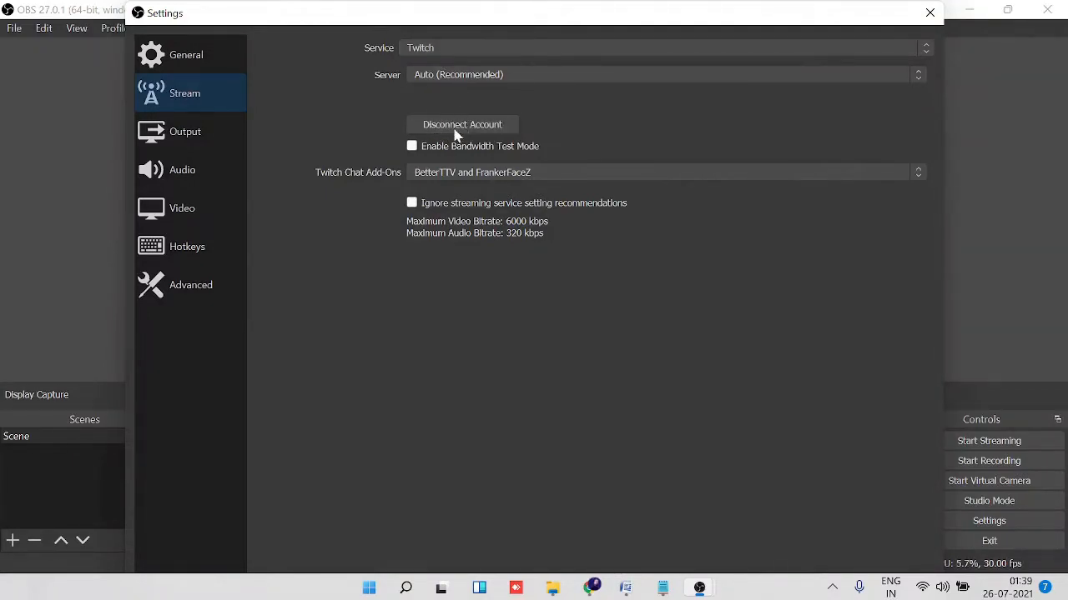
mouse_move(480, 136)
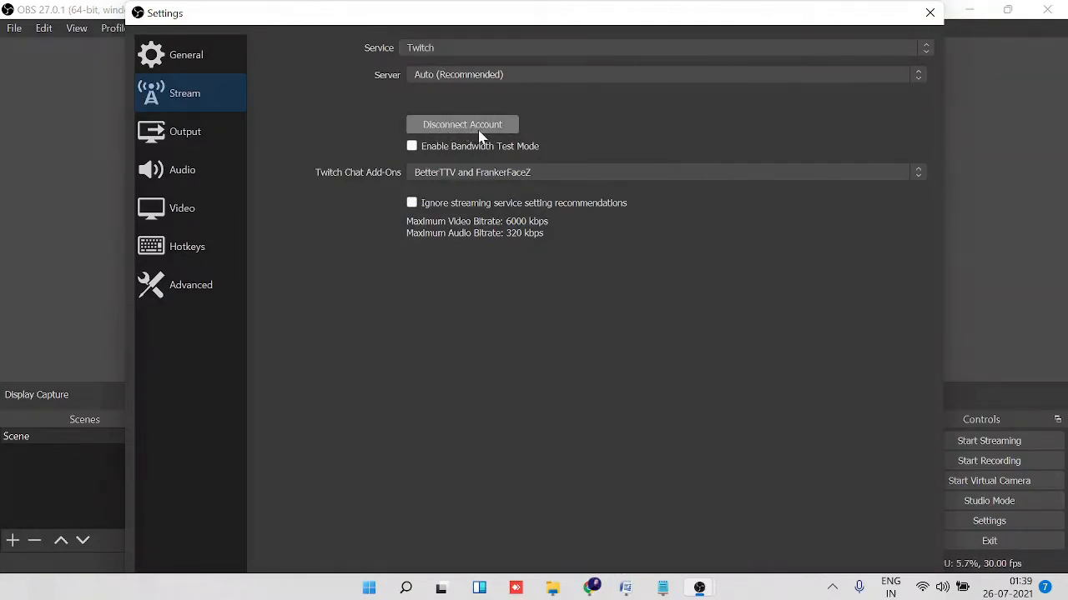
mouse_move(492, 96)
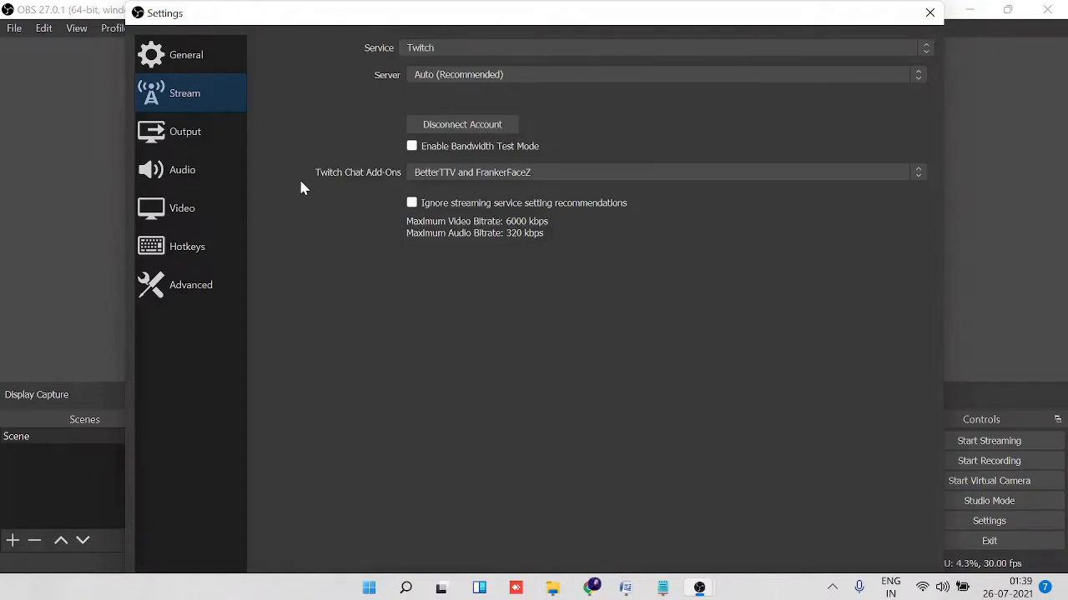
mouse_move(398, 178)
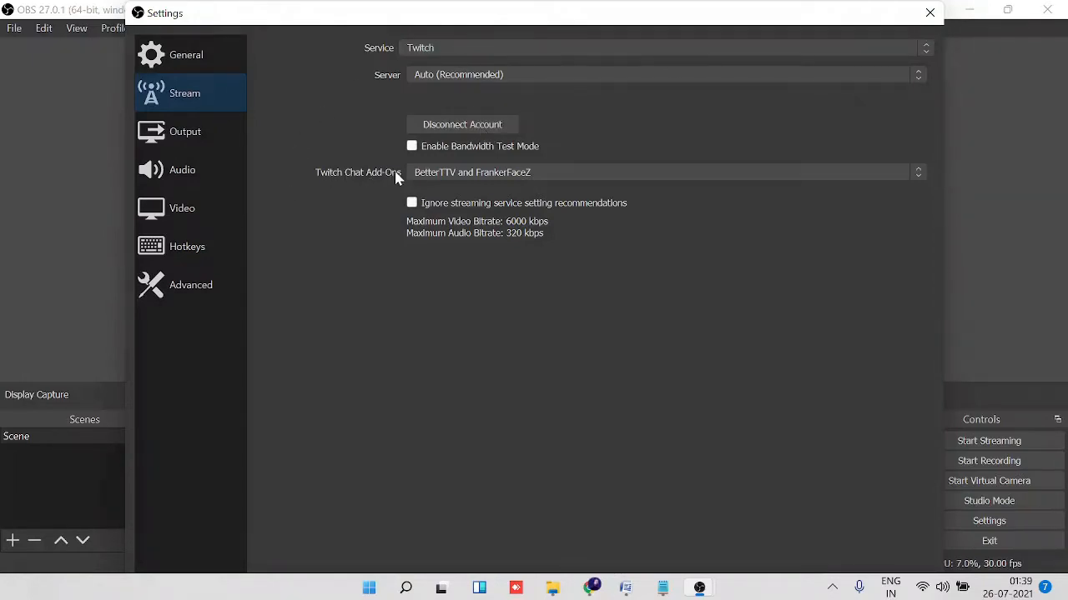
click(659, 173)
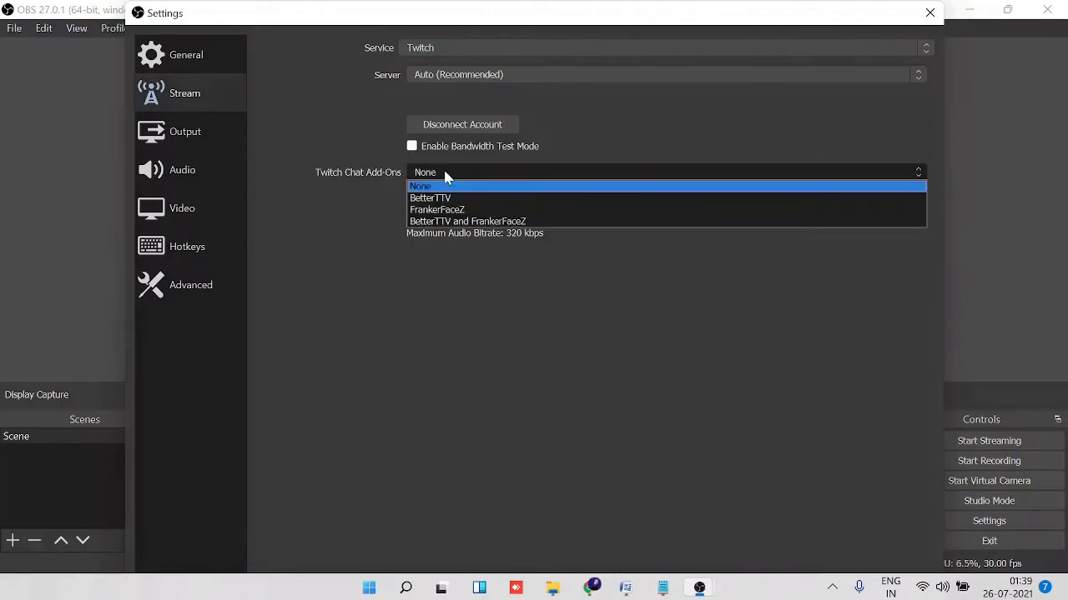
mouse_move(430, 197)
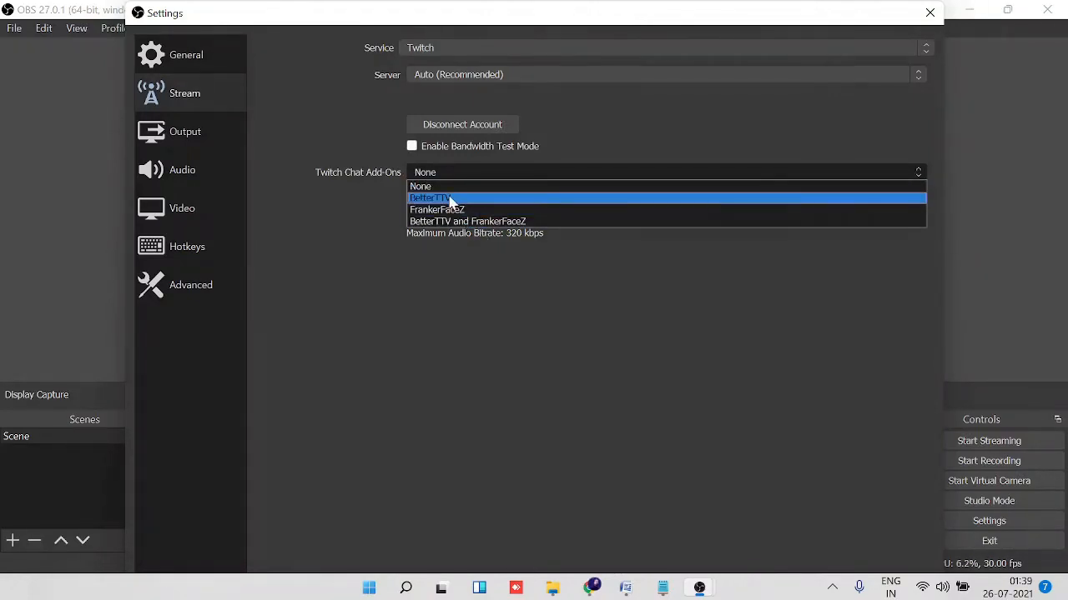
mouse_move(450, 209)
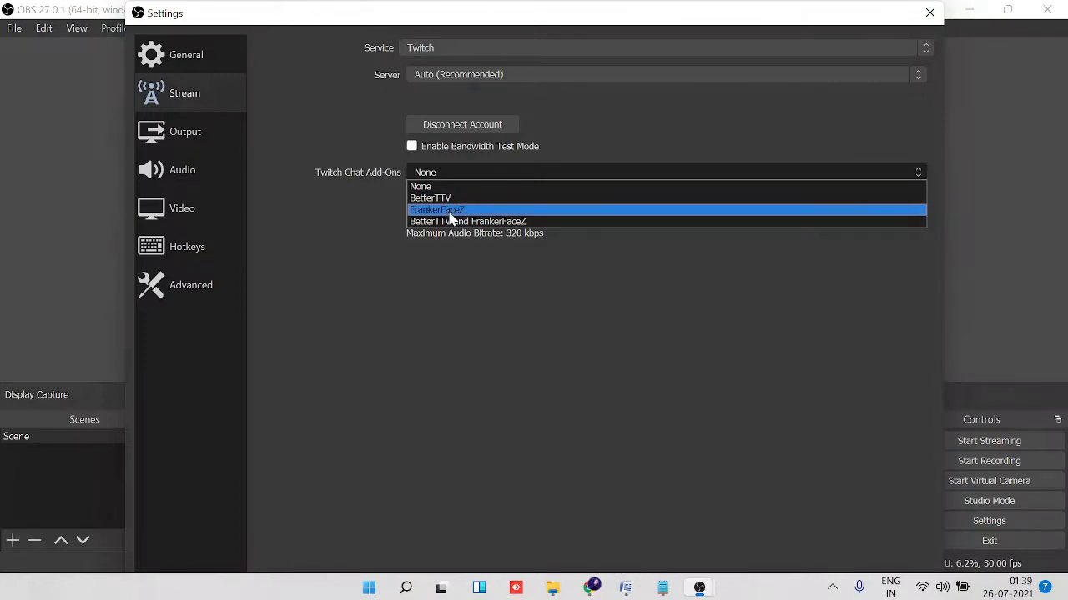
mouse_move(468, 221)
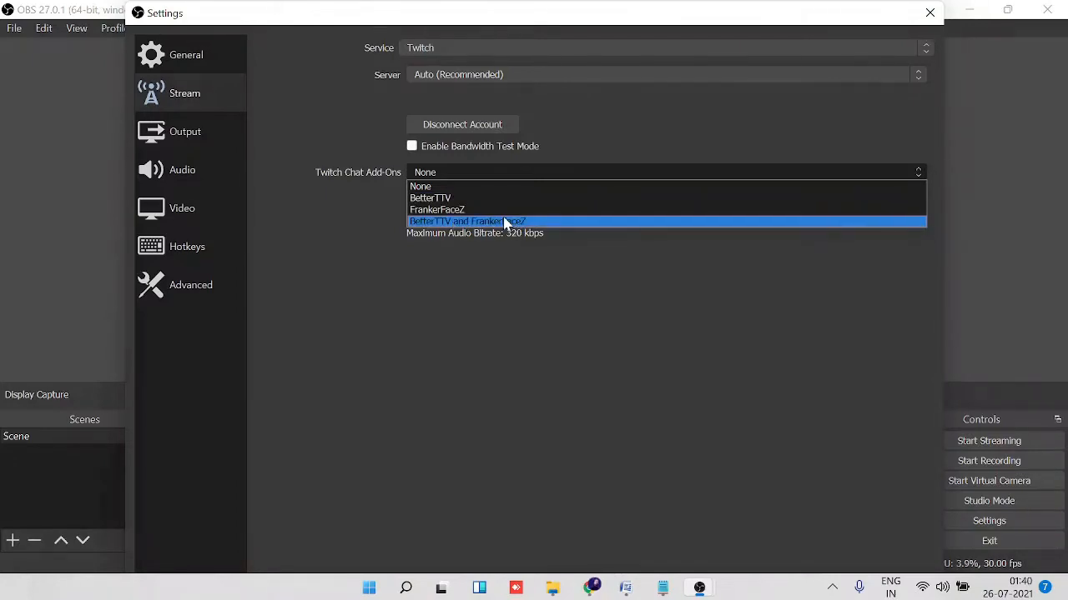
mouse_move(492, 223)
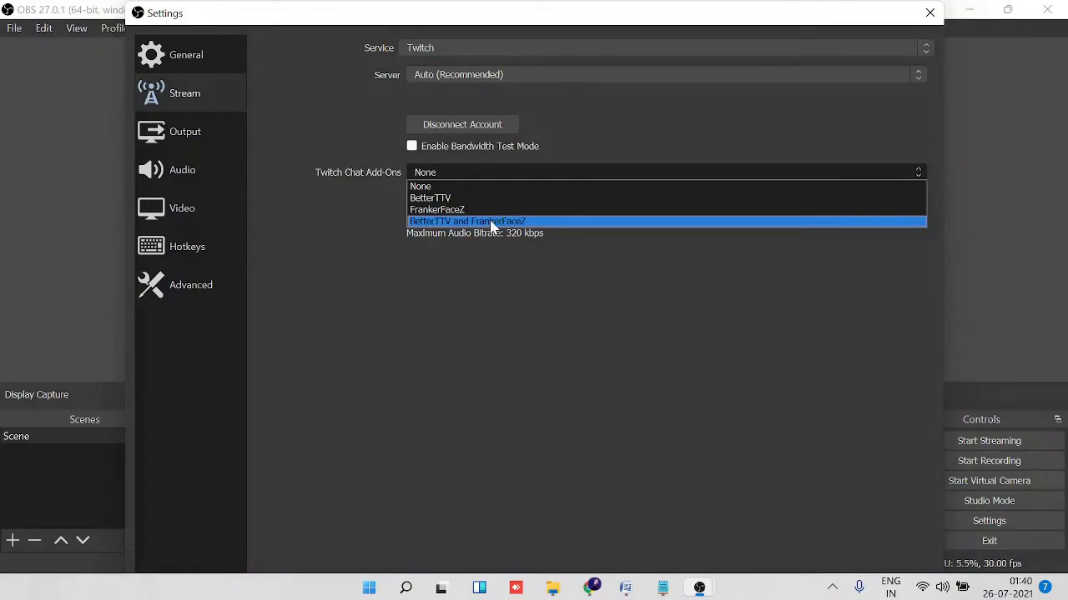
Step: Set Twitch Chat Add-Ons to 'BetterTTV and FrankerFaceZ' and confirm with OK
click(467, 221)
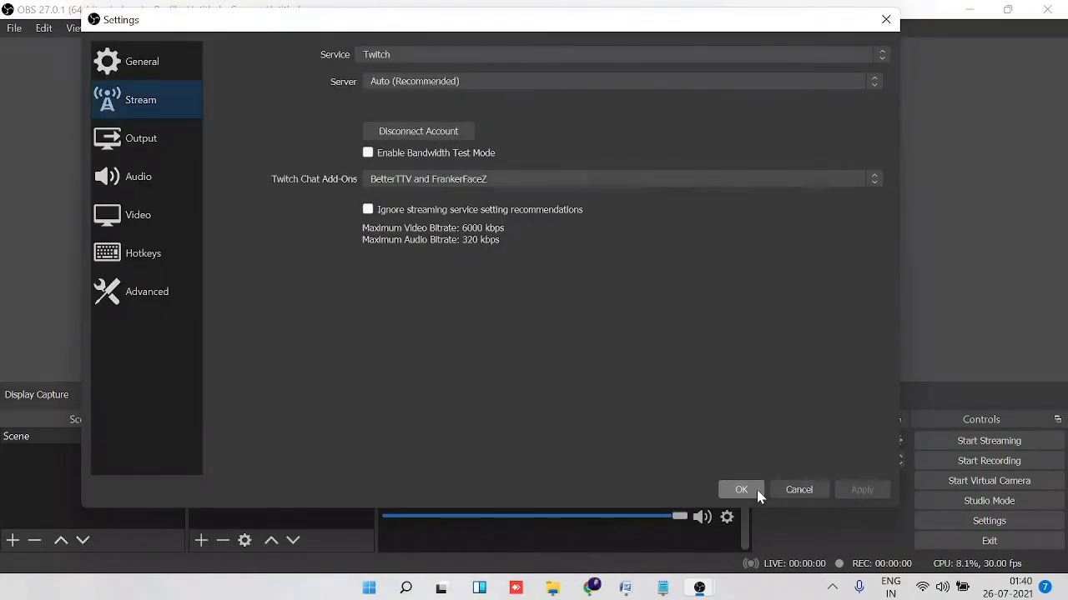
click(740, 490)
text(bUrself)
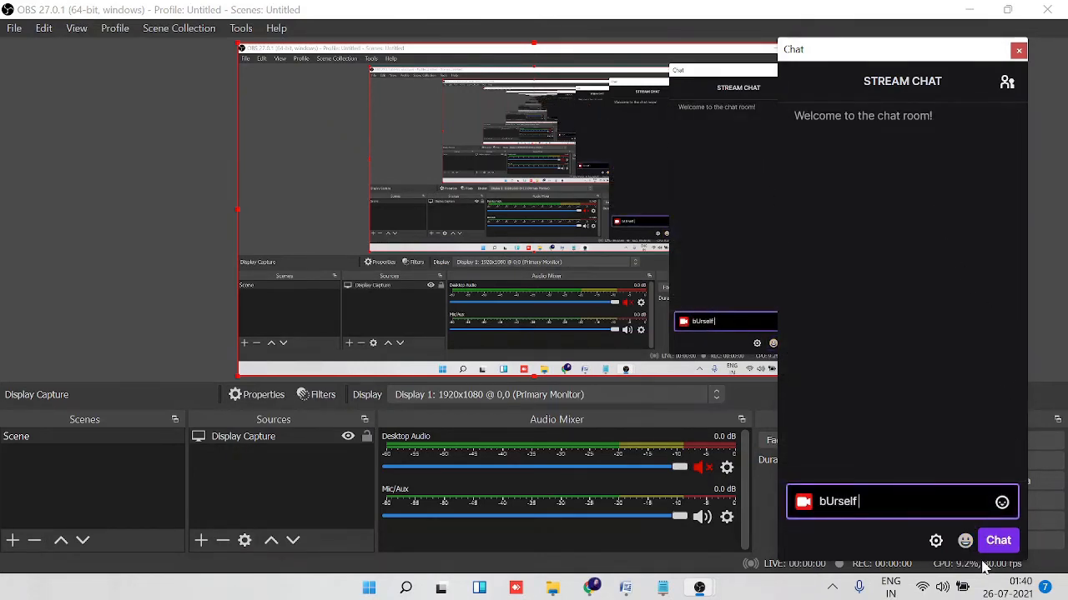
Step: Send a test chat message containing an emote code such as bUrself
click(965, 540)
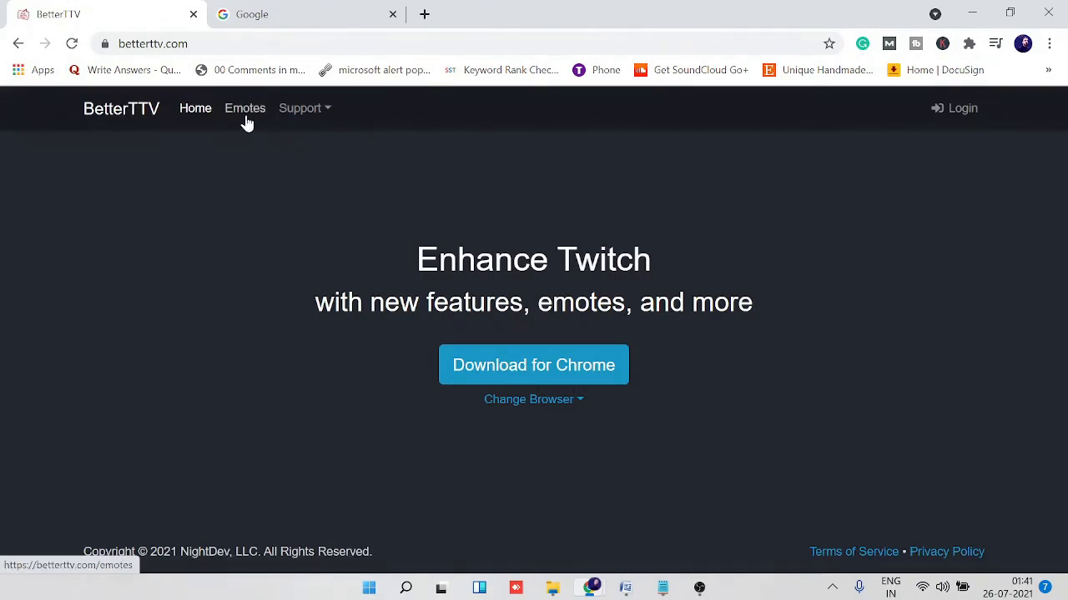
Step: Go to BetterTTV's Top Emotes page from the site navigation
click(245, 107)
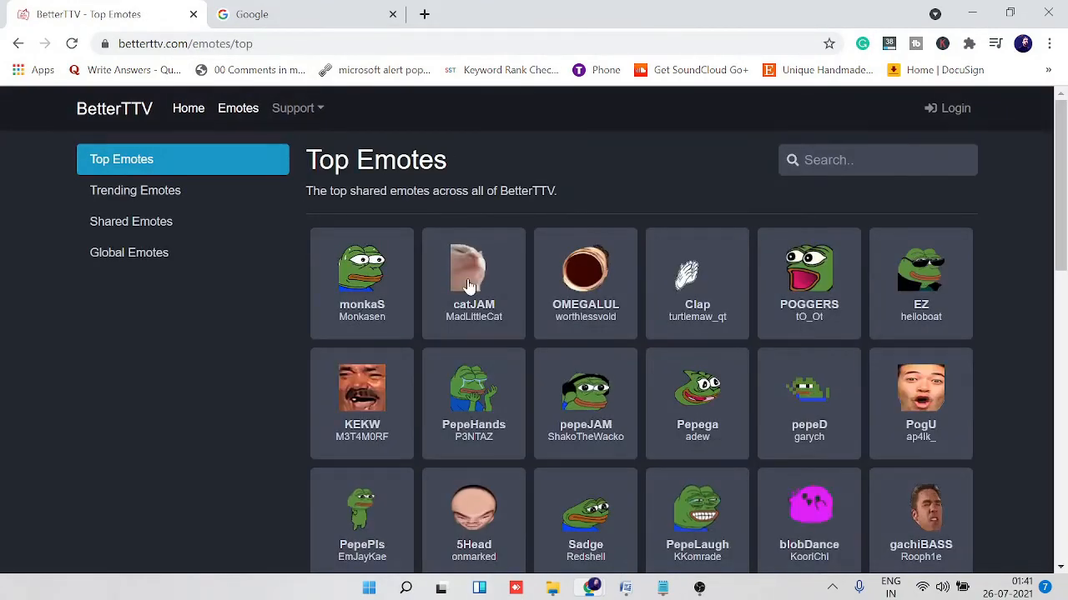